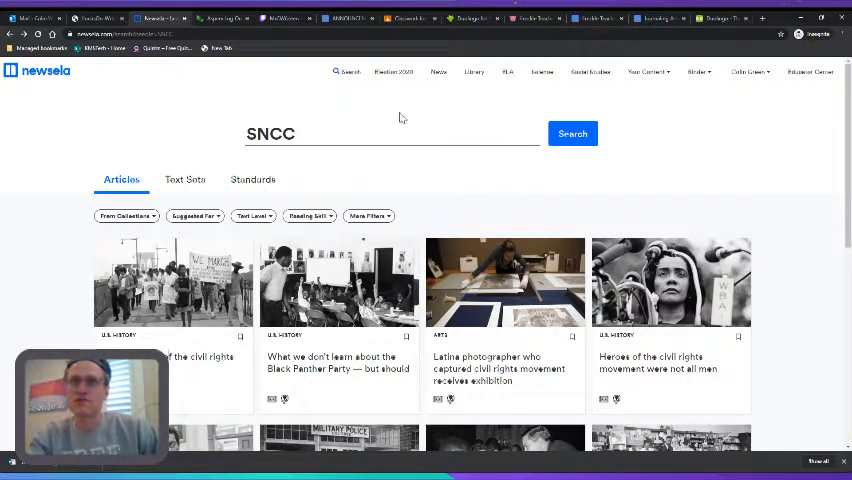
# - Scroll the SNCC search results until the Stokely Carmichael article card appears
pyautogui.scroll(-3)
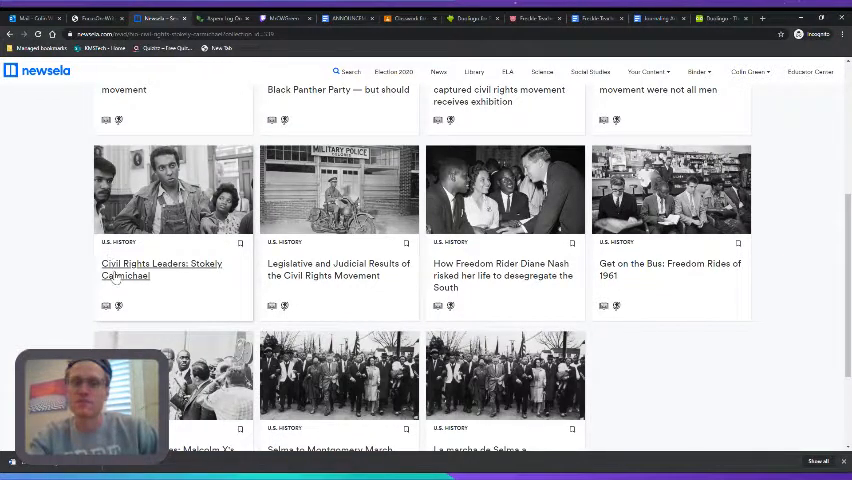
# - Open the Stokely Carmichael article and set its Lexile level to the lowest option
pyautogui.click(160, 268)
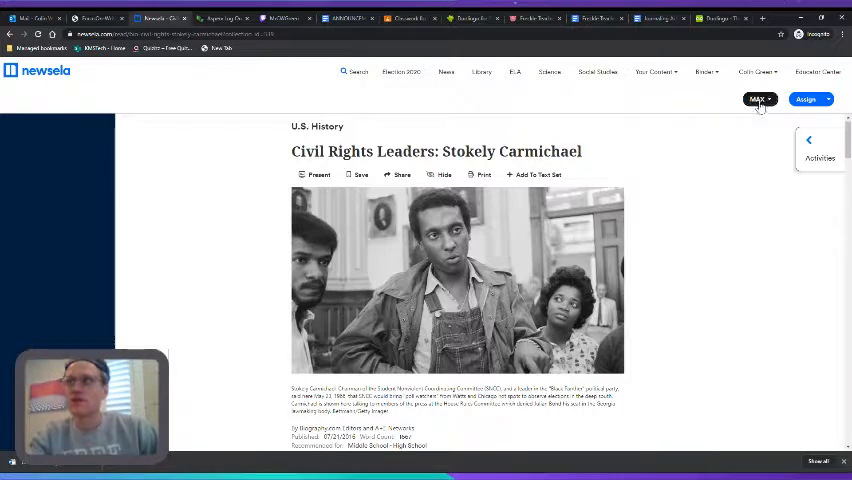
pyautogui.click(760, 100)
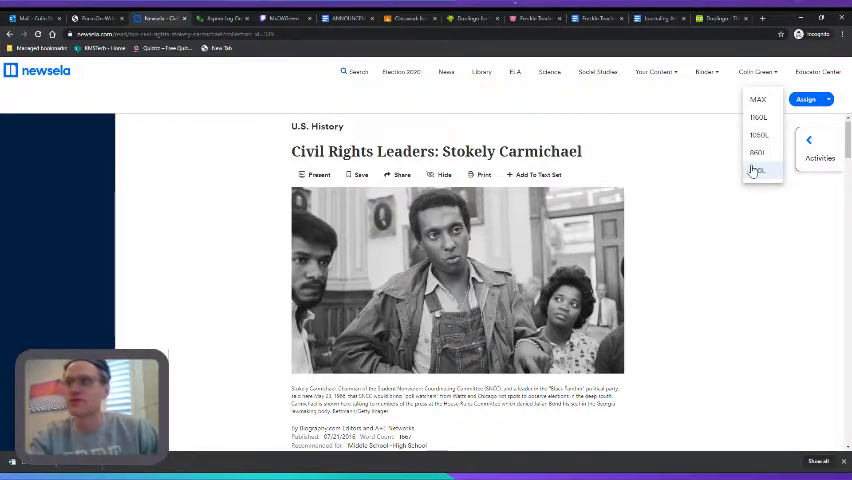
pyautogui.click(756, 170)
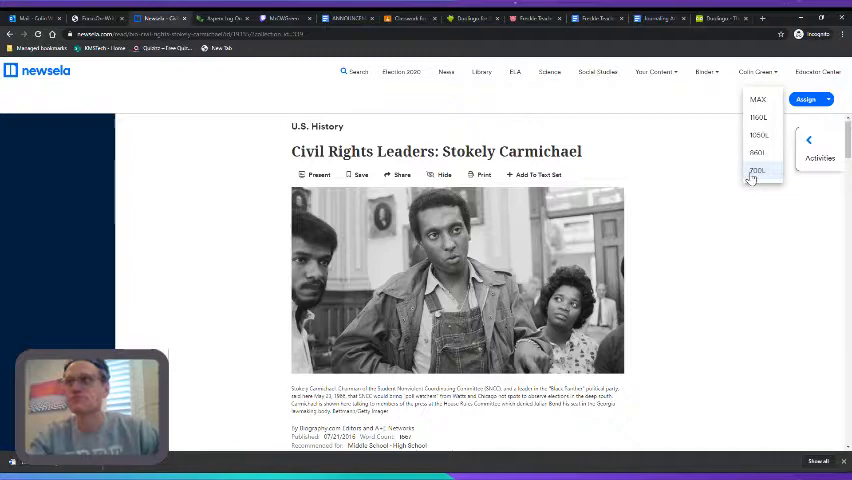
pyautogui.click(756, 168)
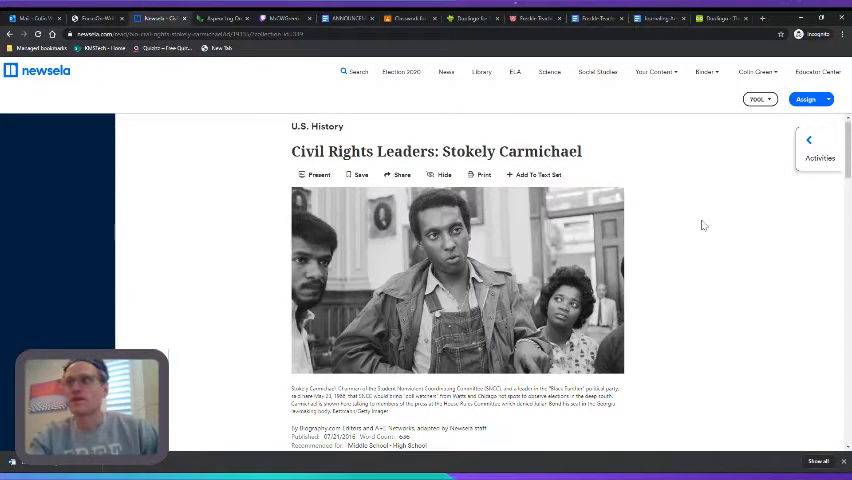
# - Scroll past the photo caption to the Synopsis and Early Life And Education sections
pyautogui.scroll(-3)
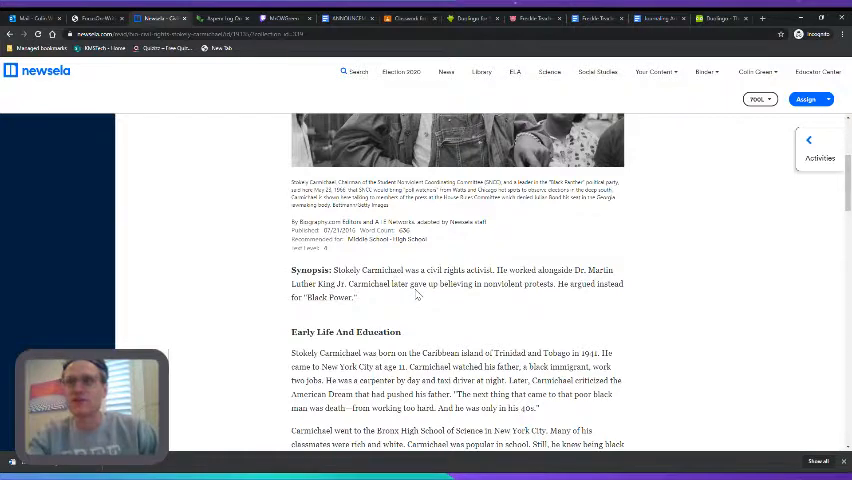
pyautogui.moveTo(508, 288)
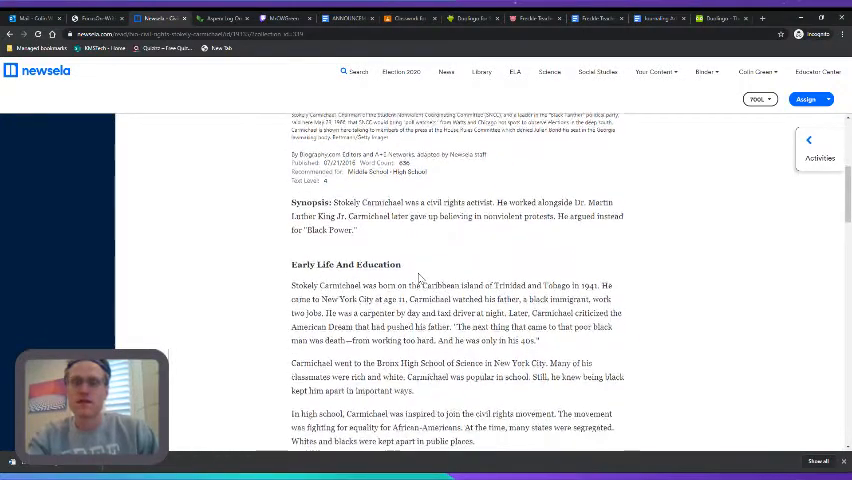
pyautogui.scroll(-3)
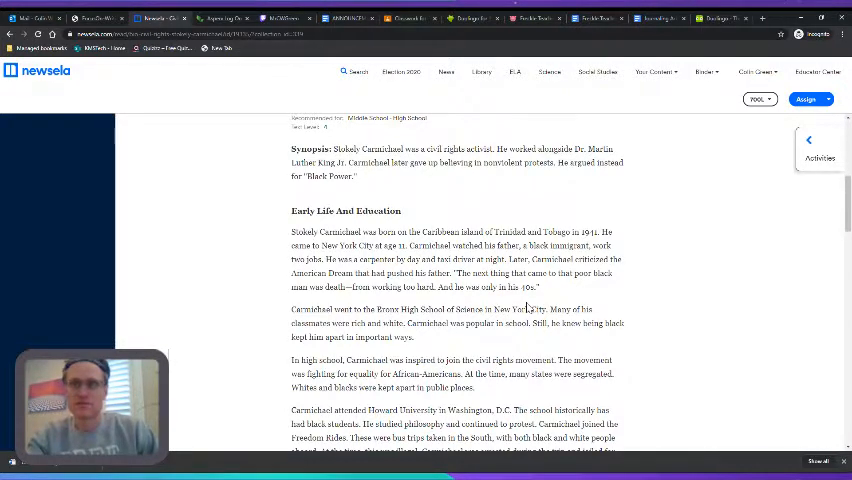
# - Read through Early Life And Education until the Begins Career With The SNCC heading appears
pyautogui.scroll(-3)
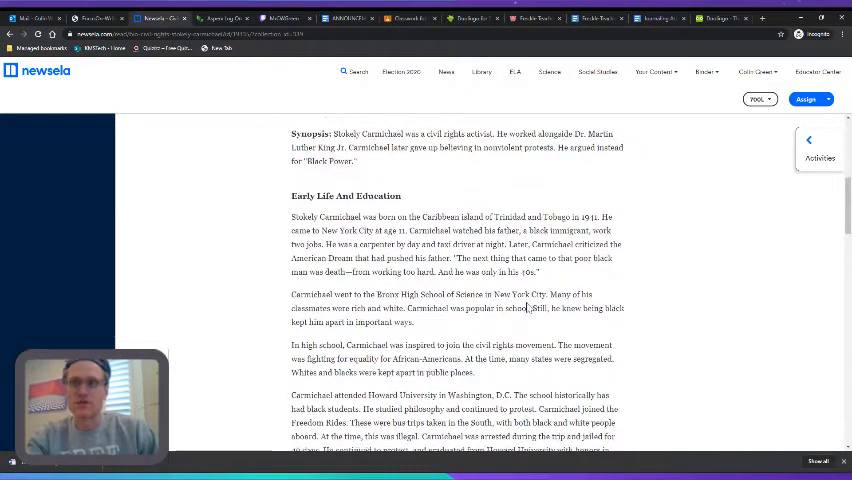
pyautogui.scroll(-3)
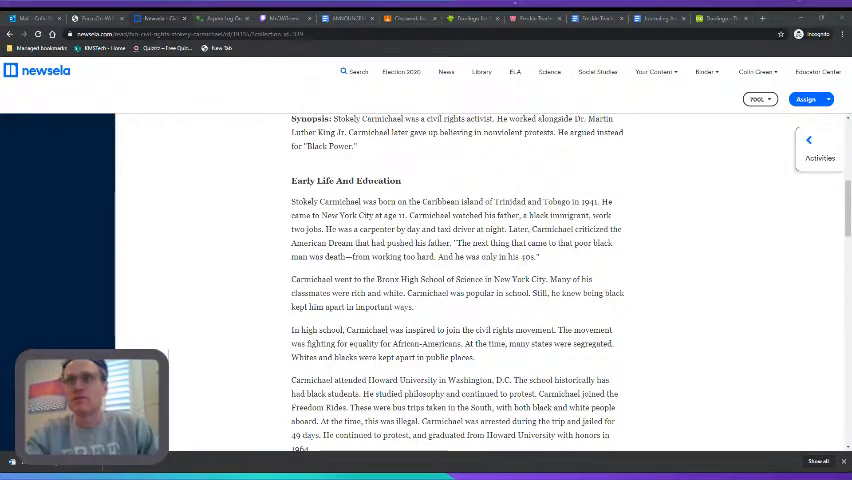
pyautogui.scroll(-3)
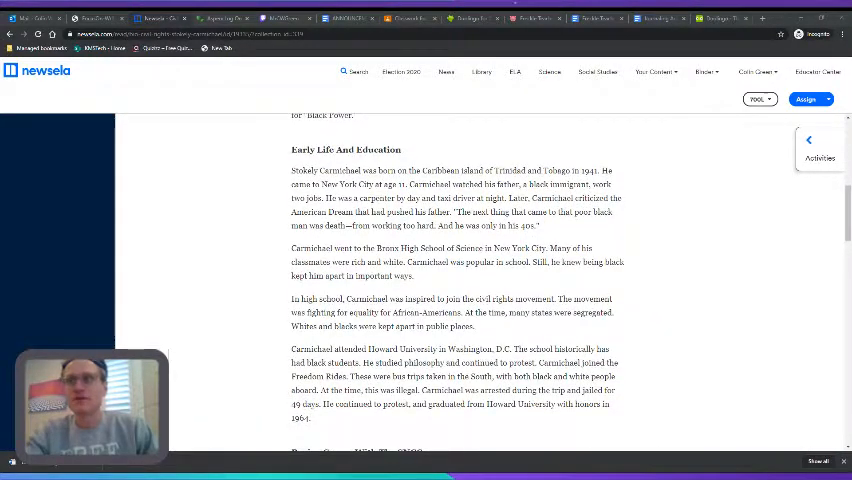
pyautogui.scroll(-3)
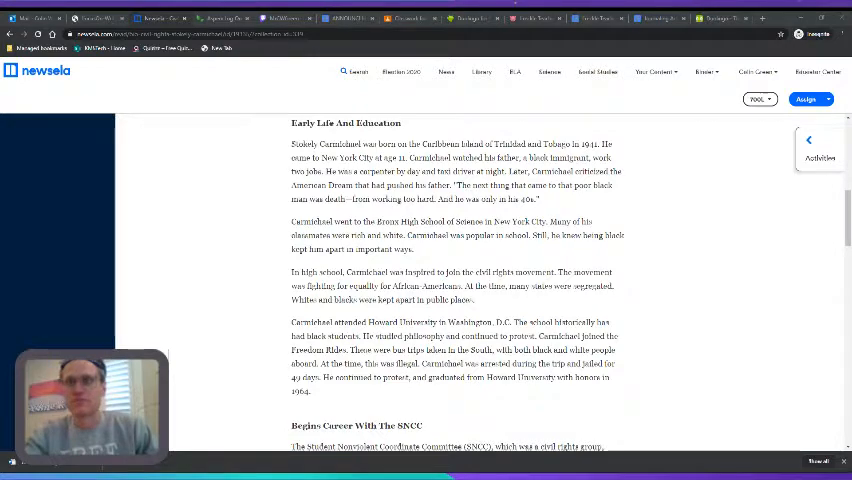
# - Bring the first paragraphs of Begins Career With The SNCC onto the screen
pyautogui.scroll(-3)
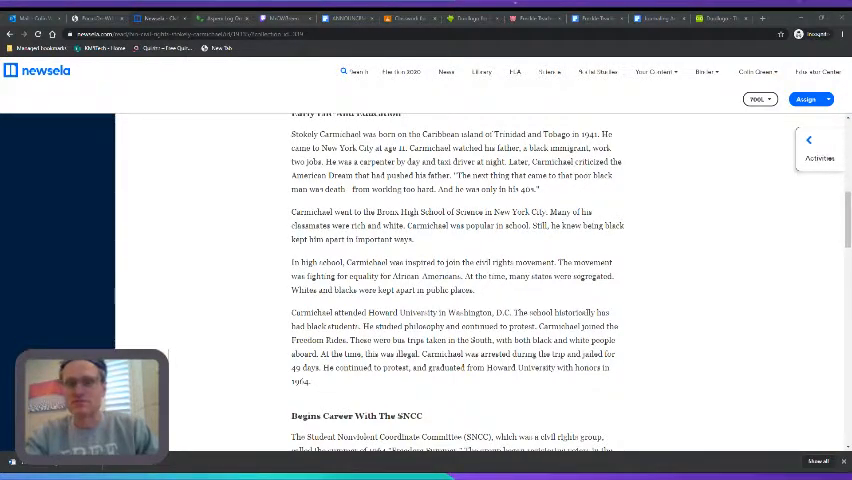
pyautogui.scroll(-3)
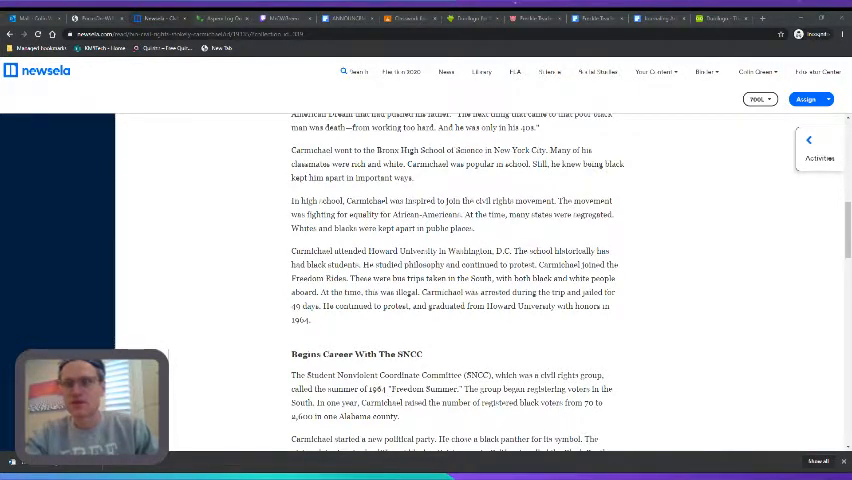
pyautogui.scroll(-3)
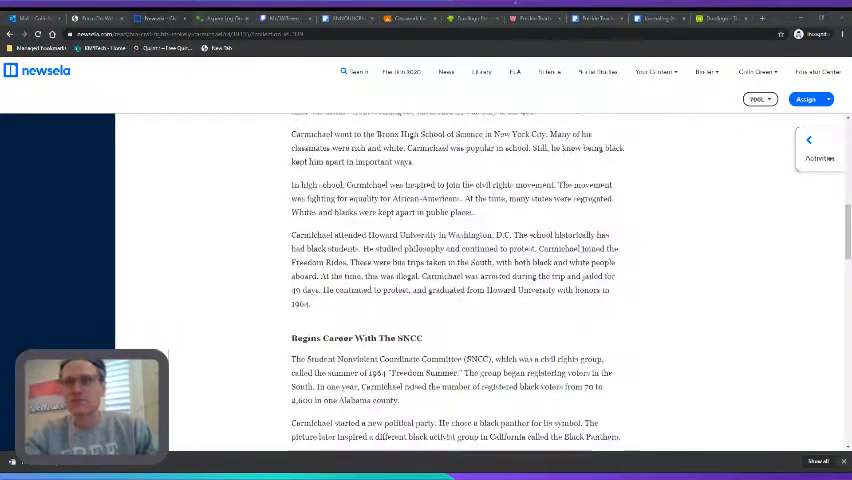
# - Read through the SNCC career section until the Black Power heading comes into view
pyautogui.scroll(-3)
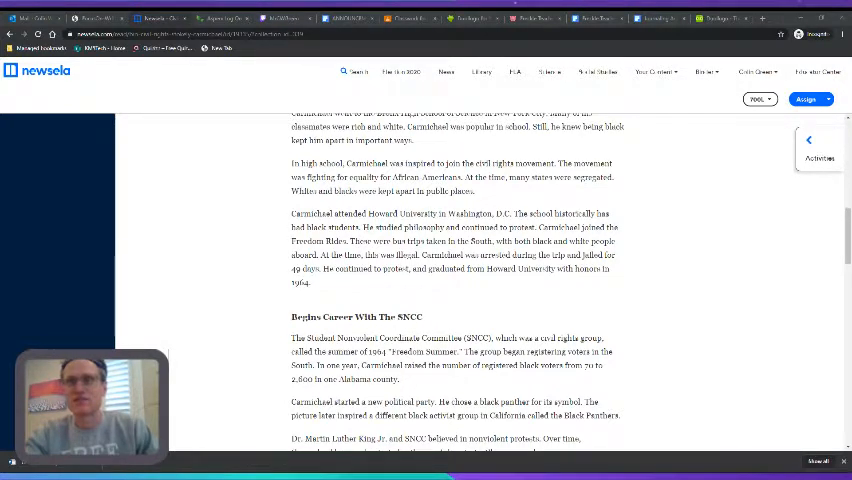
pyautogui.scroll(-3)
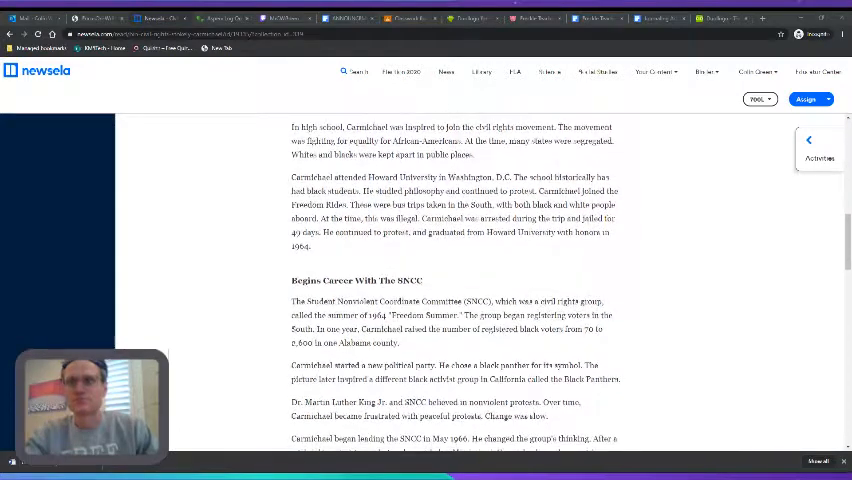
pyautogui.scroll(-3)
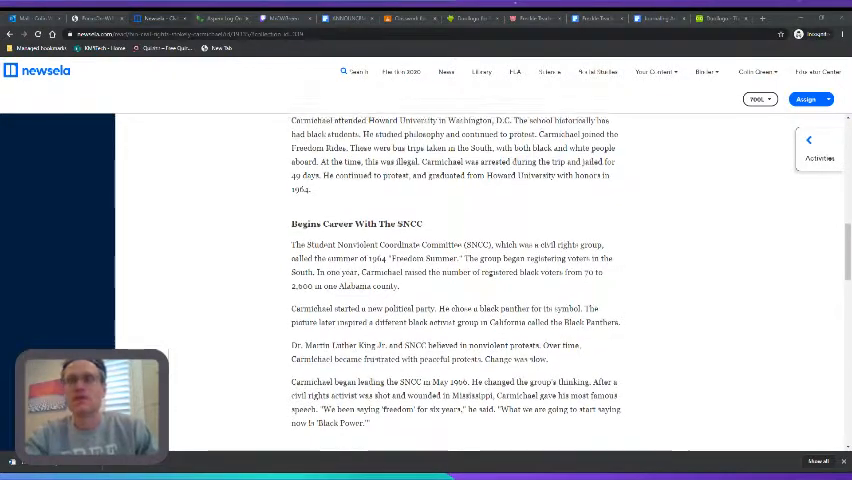
pyautogui.scroll(-3)
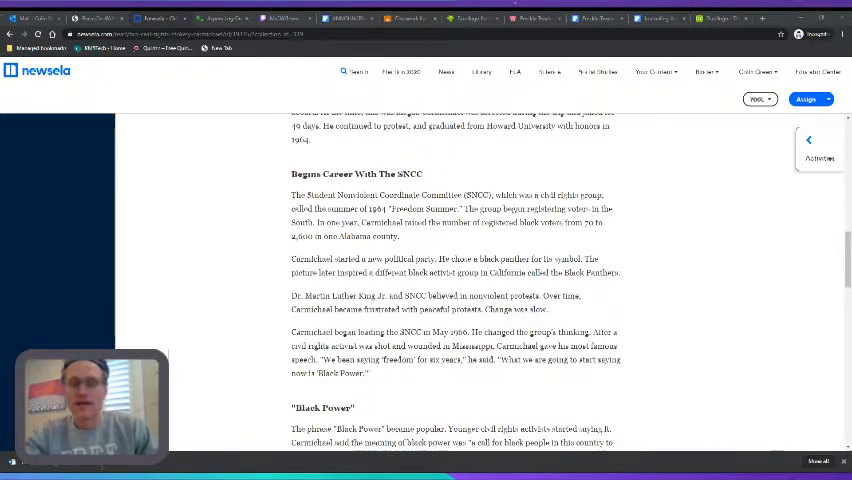
pyautogui.scroll(-3)
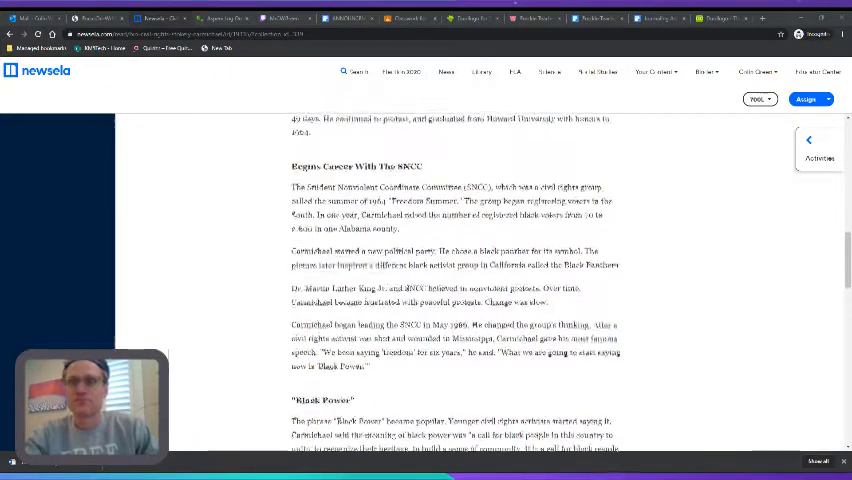
pyautogui.scroll(-3)
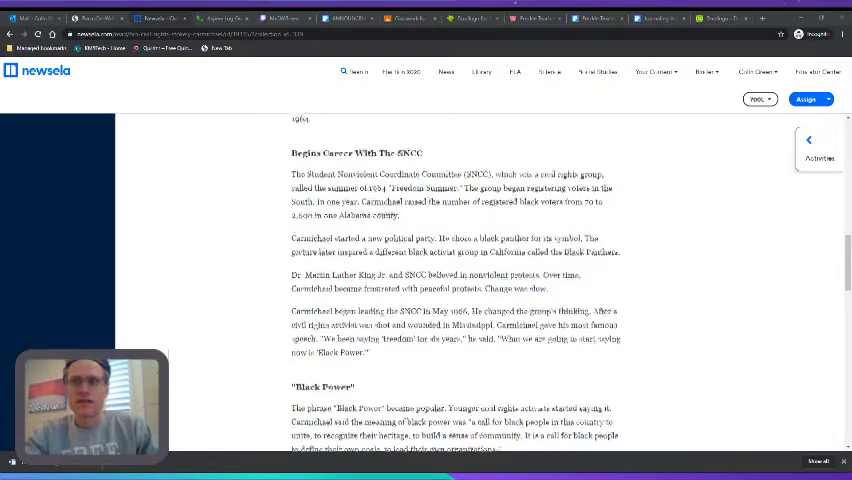
pyautogui.scroll(-3)
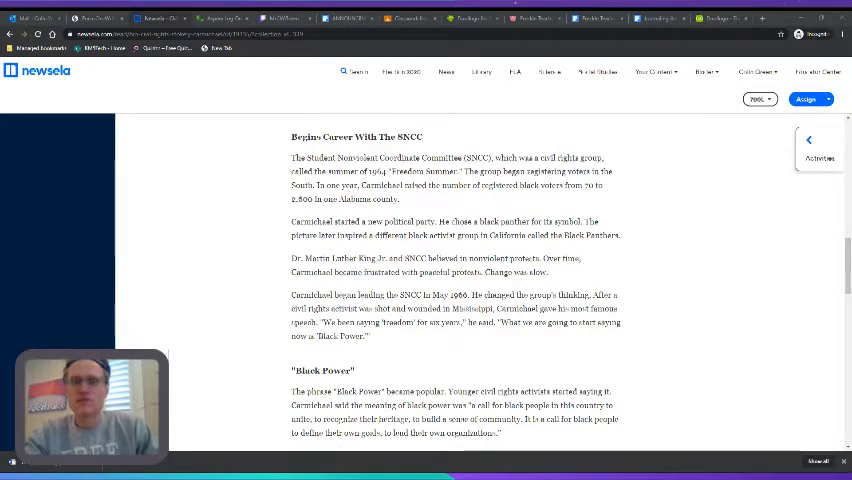
pyautogui.scroll(-3)
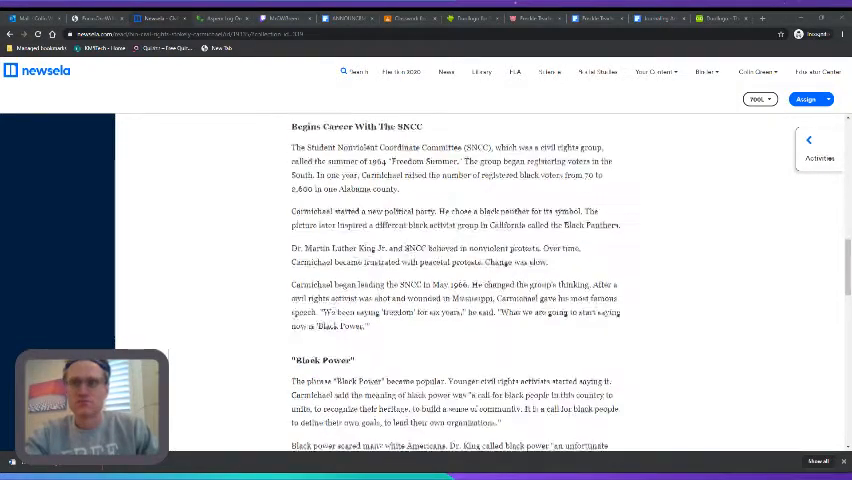
pyautogui.scroll(-3)
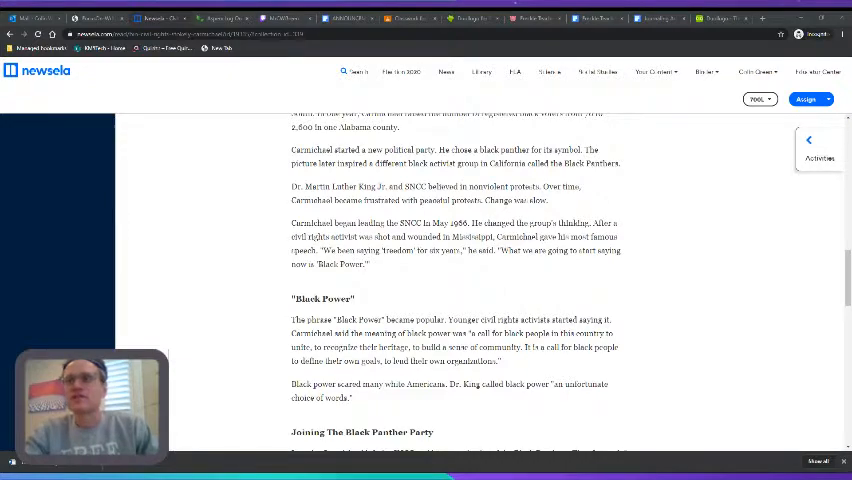
# - Scroll through Black Power to the Joining The Black Panther Party section
pyautogui.scroll(-3)
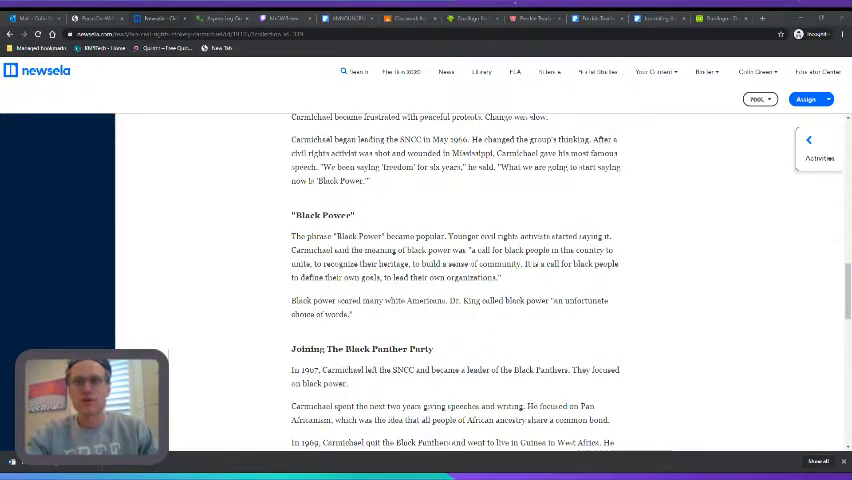
pyautogui.scroll(-3)
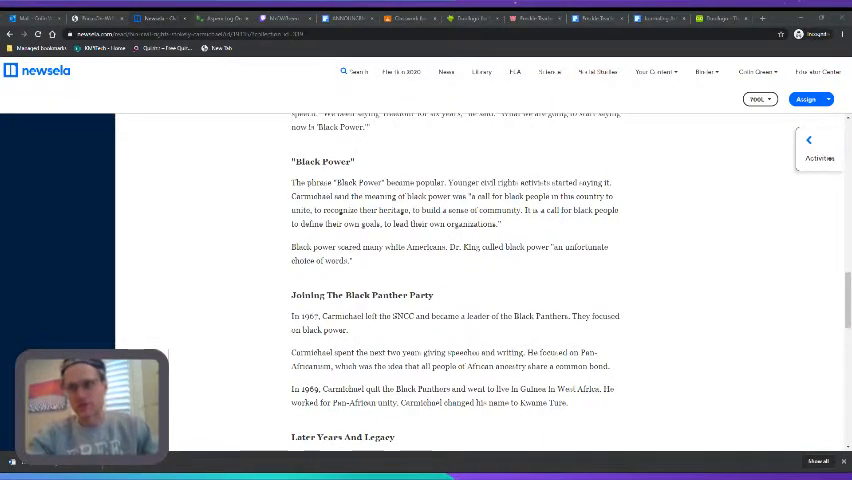
# - Read through the Black Panther Party and Later Years And Legacy sections to the copyright line
pyautogui.scroll(-3)
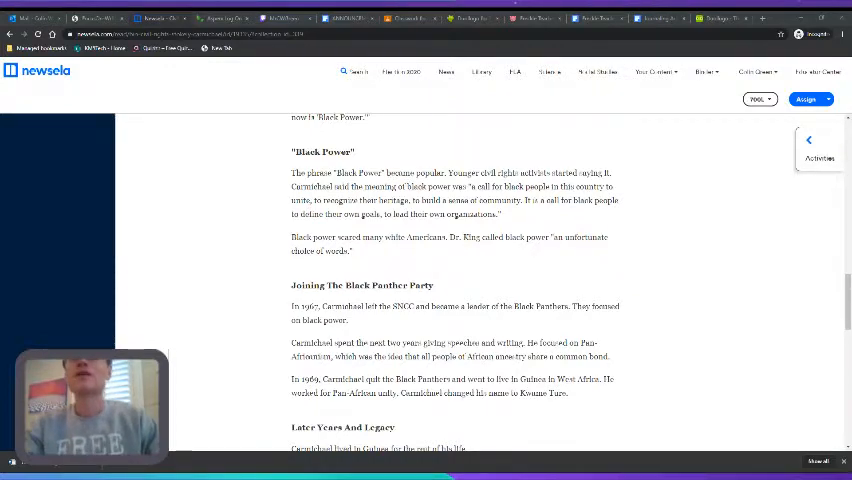
pyautogui.scroll(-3)
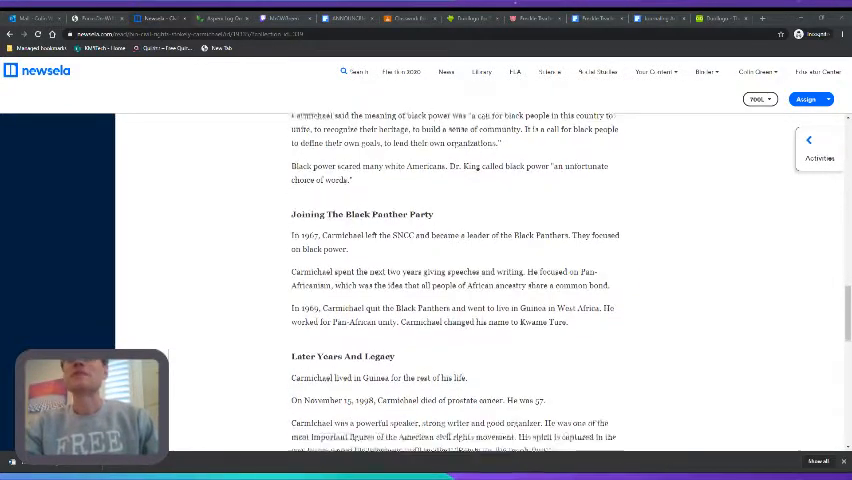
pyautogui.scroll(-3)
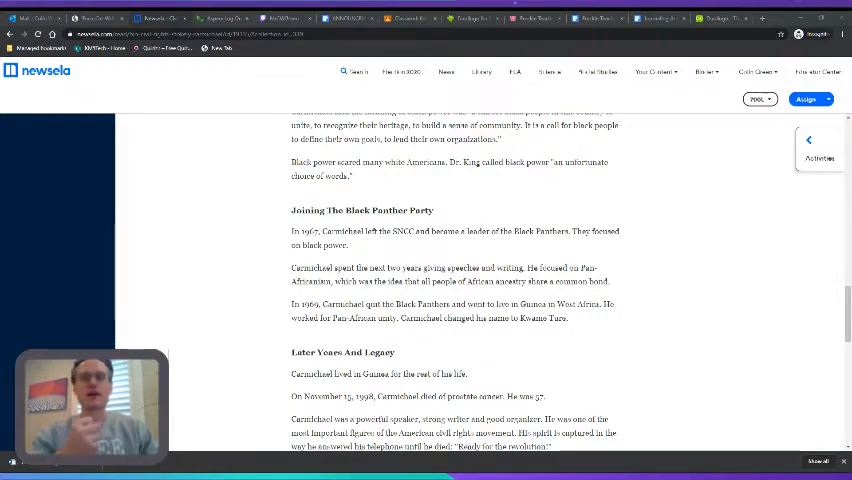
pyautogui.scroll(-3)
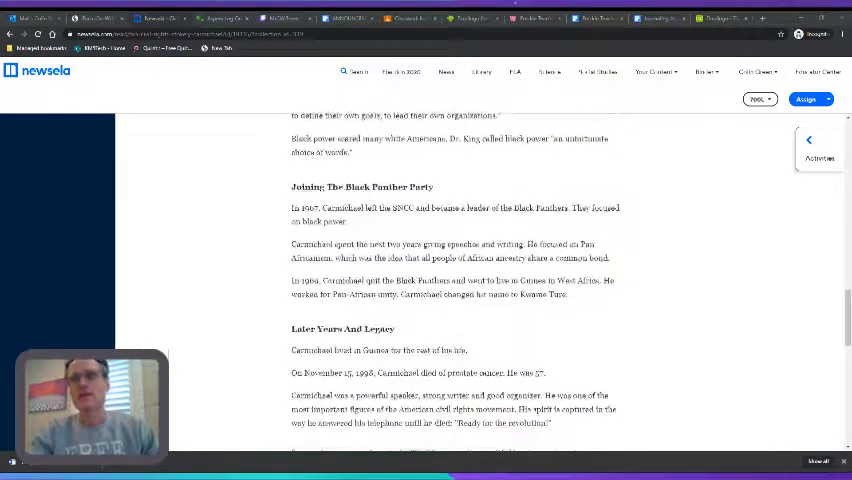
pyautogui.scroll(-3)
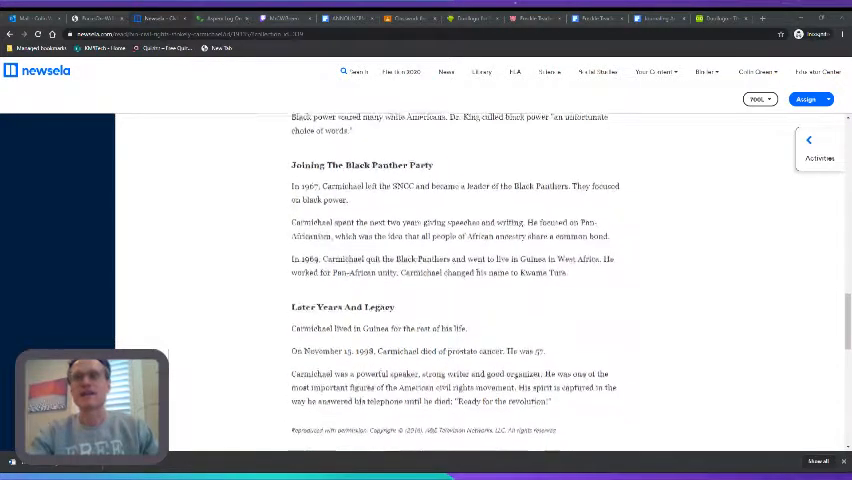
pyautogui.scroll(-3)
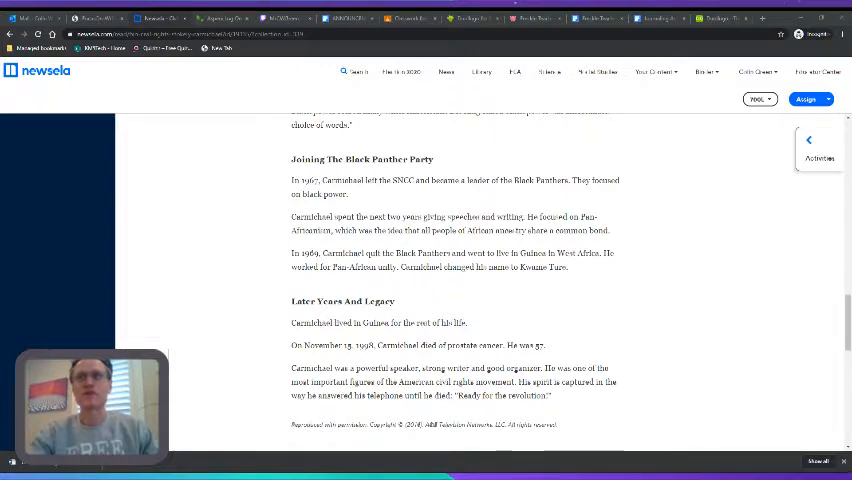
# - Scroll below the copyright line to reveal the Related articles thumbnails
pyautogui.scroll(-3)
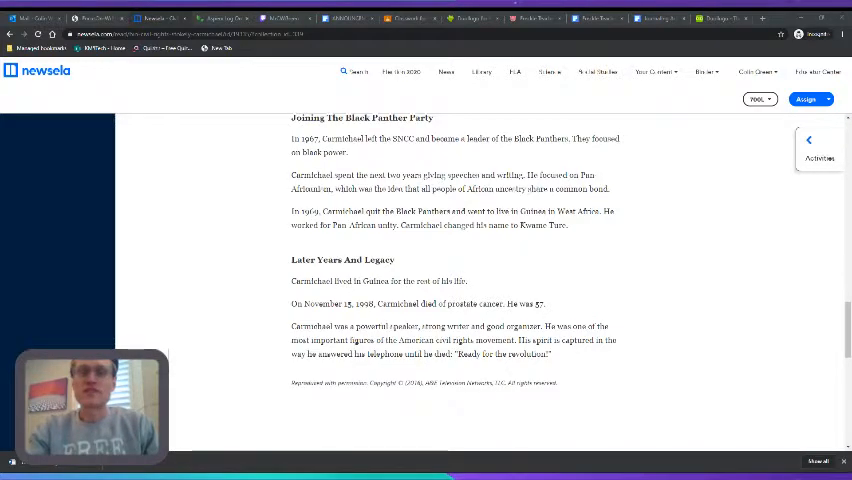
pyautogui.scroll(-3)
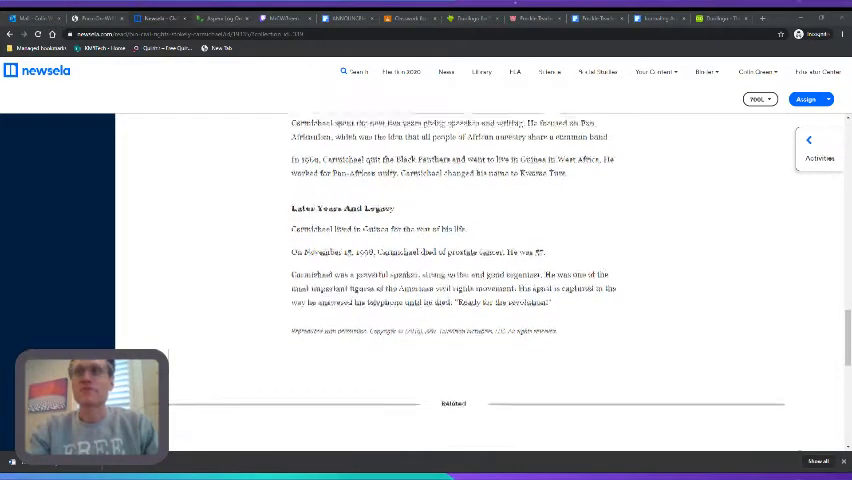
pyautogui.scroll(-3)
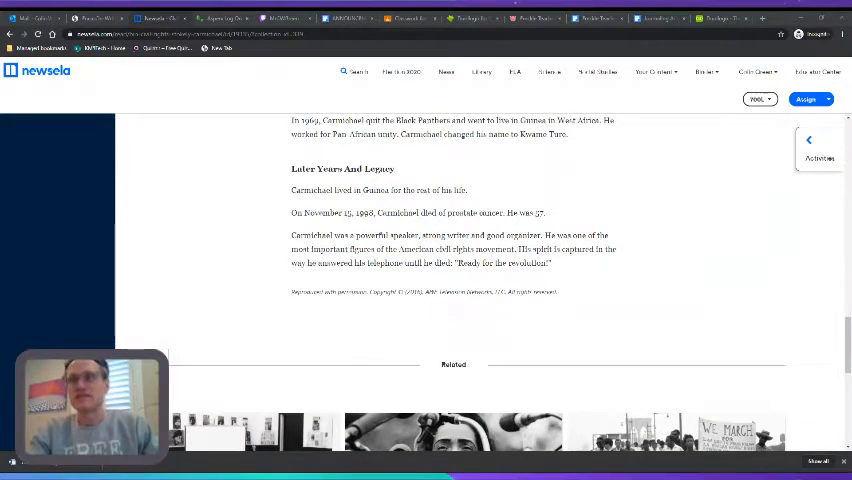